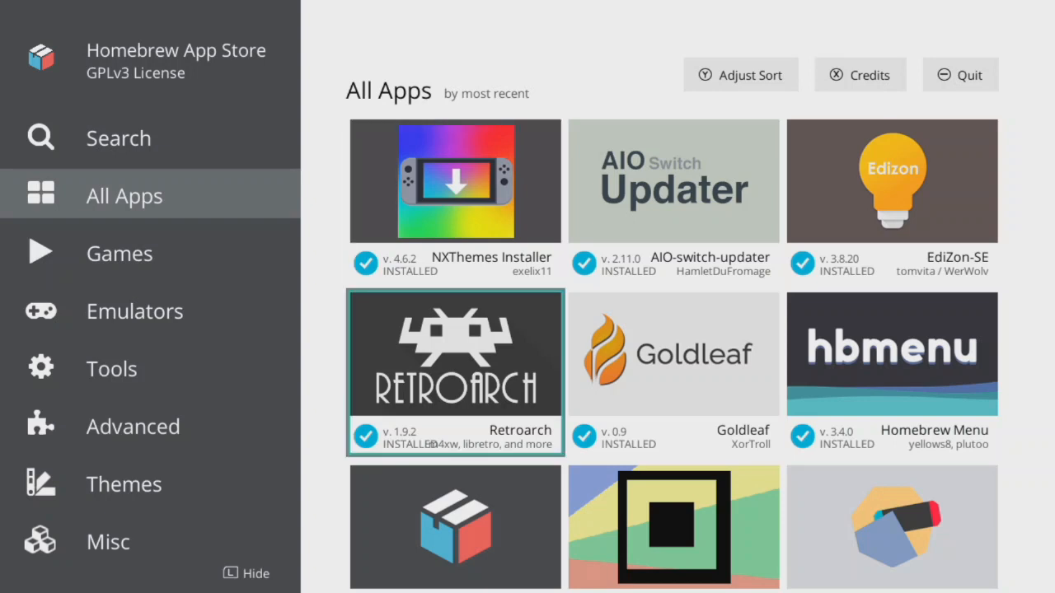
# Browse deep into the Tools category grid, past SimpleModManager and N-Xplorer, then move back toward Search.
pyautogui.click(135, 310)
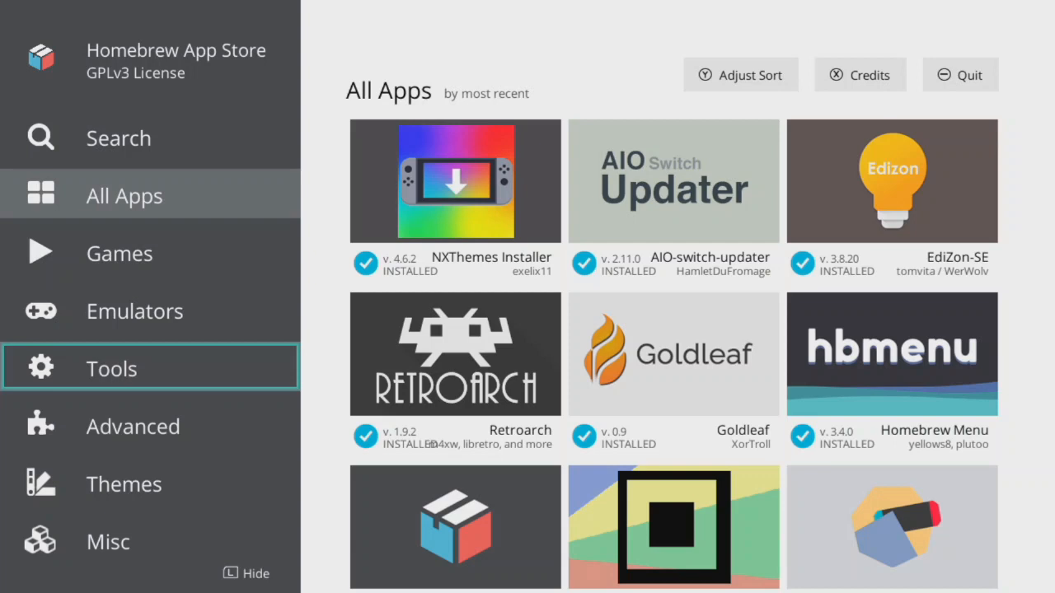
pyautogui.click(112, 369)
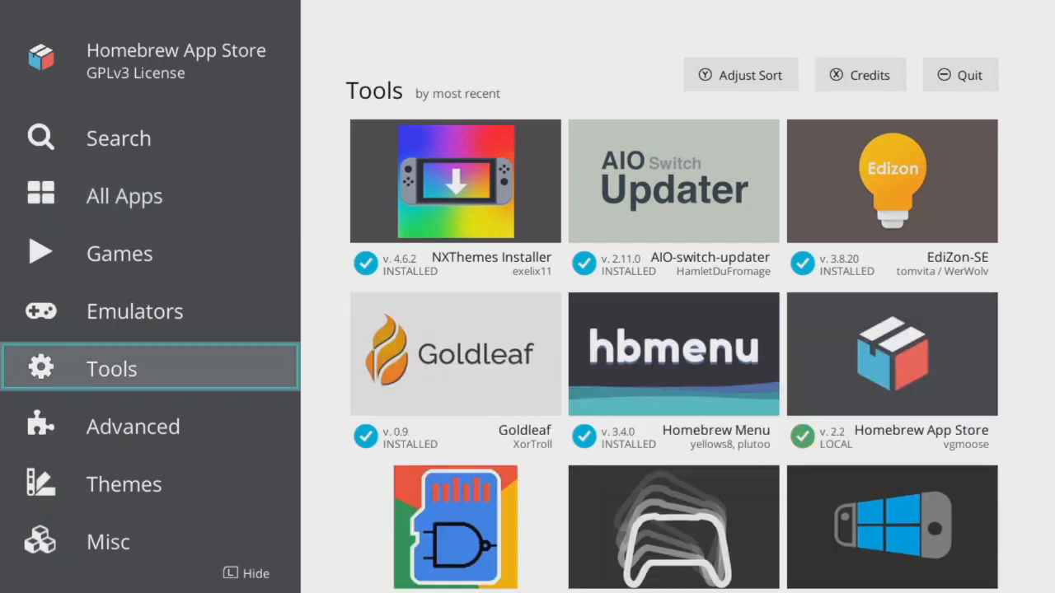
pyautogui.click(455, 180)
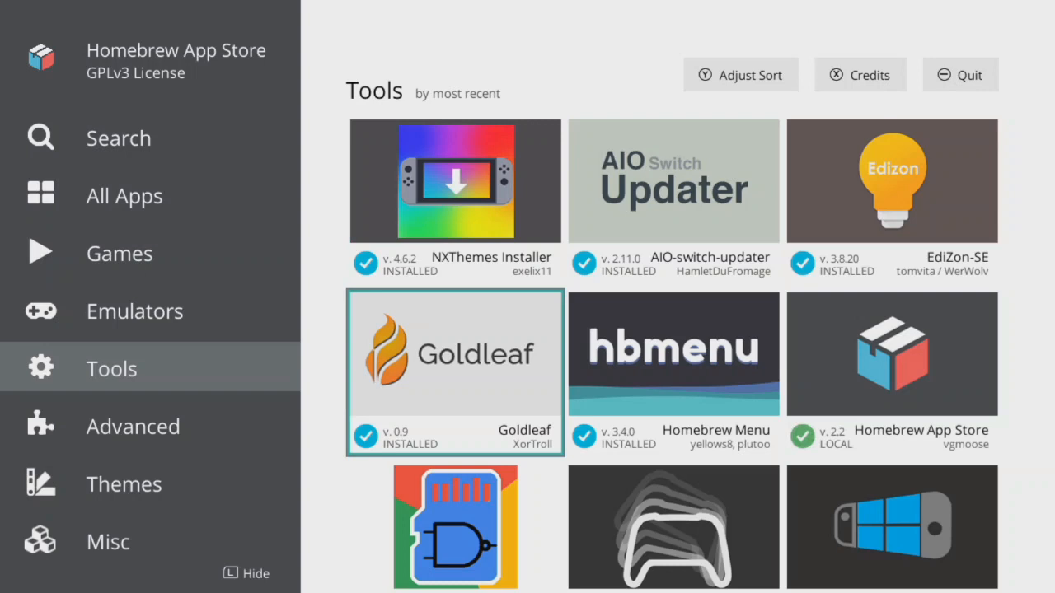
pyautogui.scroll(-3)
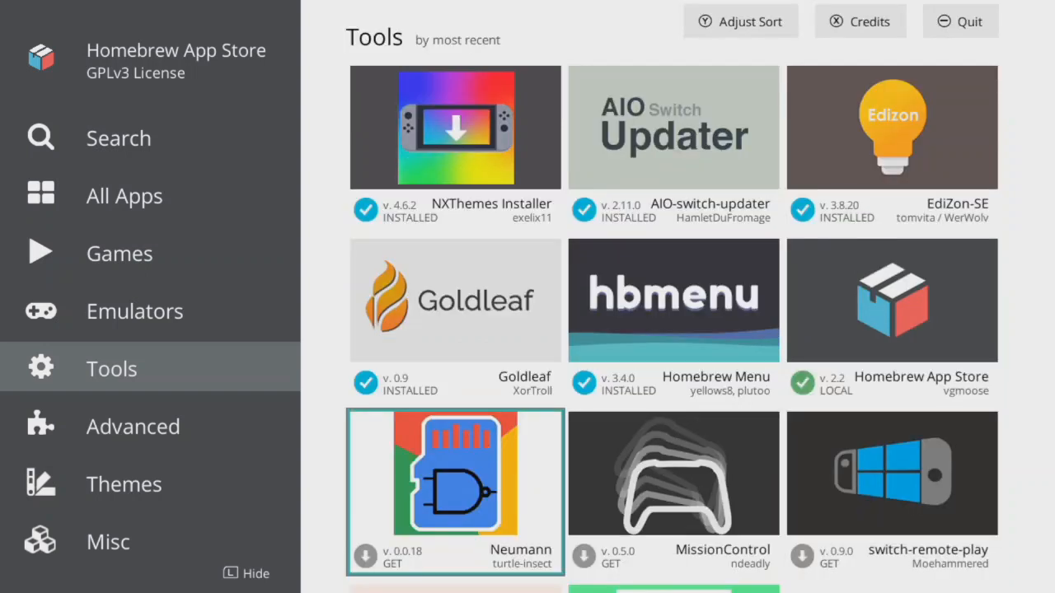
pyautogui.scroll(-3)
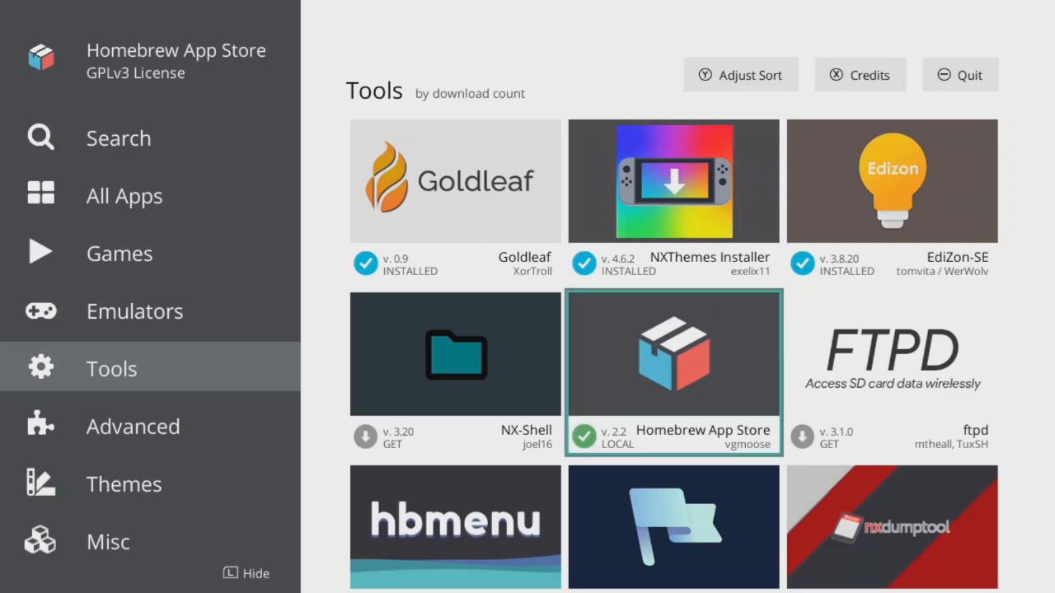
pyautogui.scroll(-3)
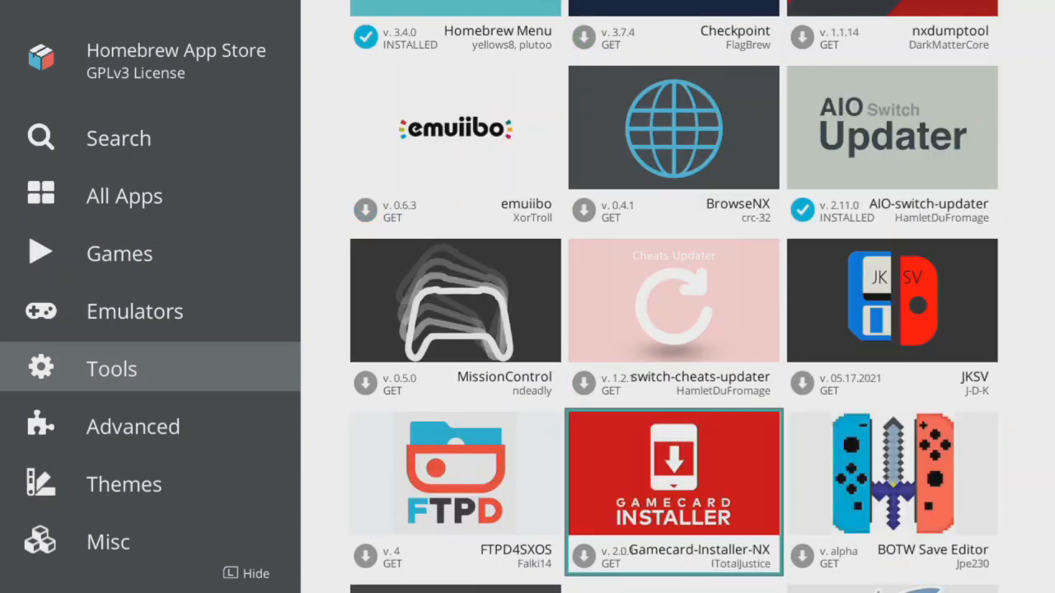
pyautogui.scroll(-3)
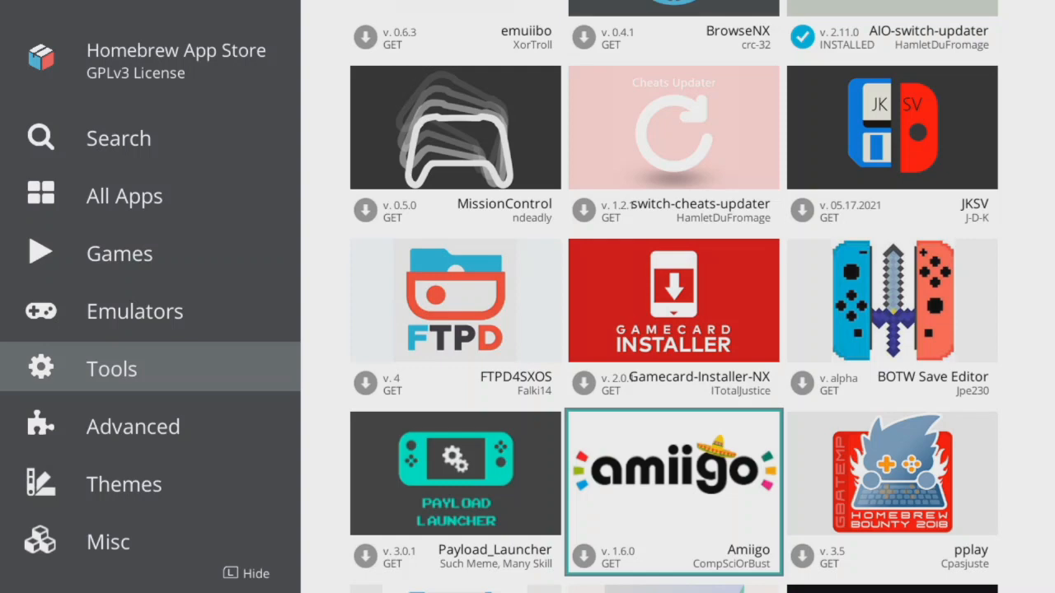
pyautogui.scroll(-3)
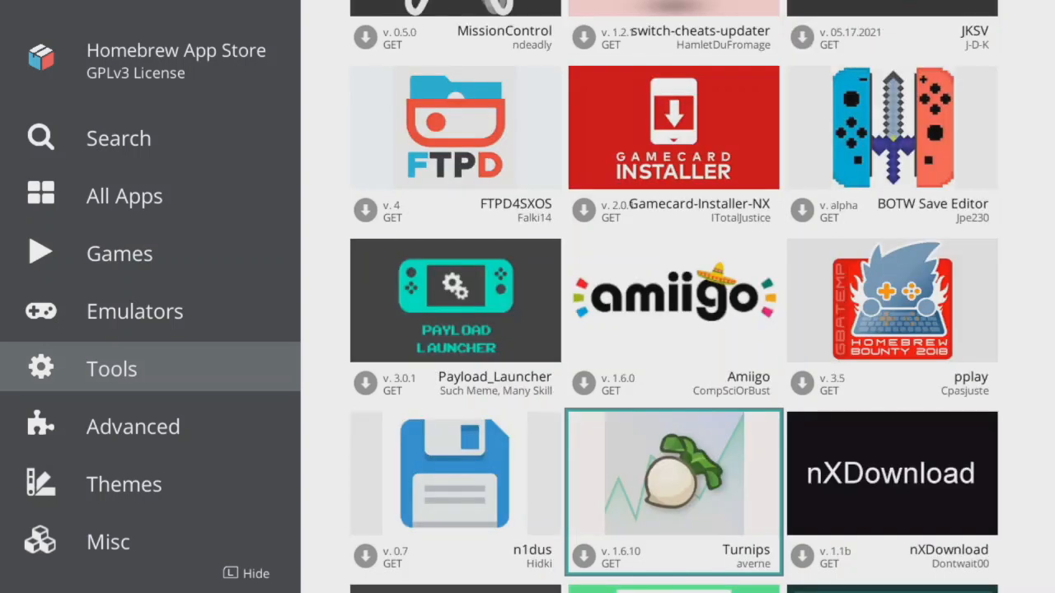
pyautogui.scroll(-3)
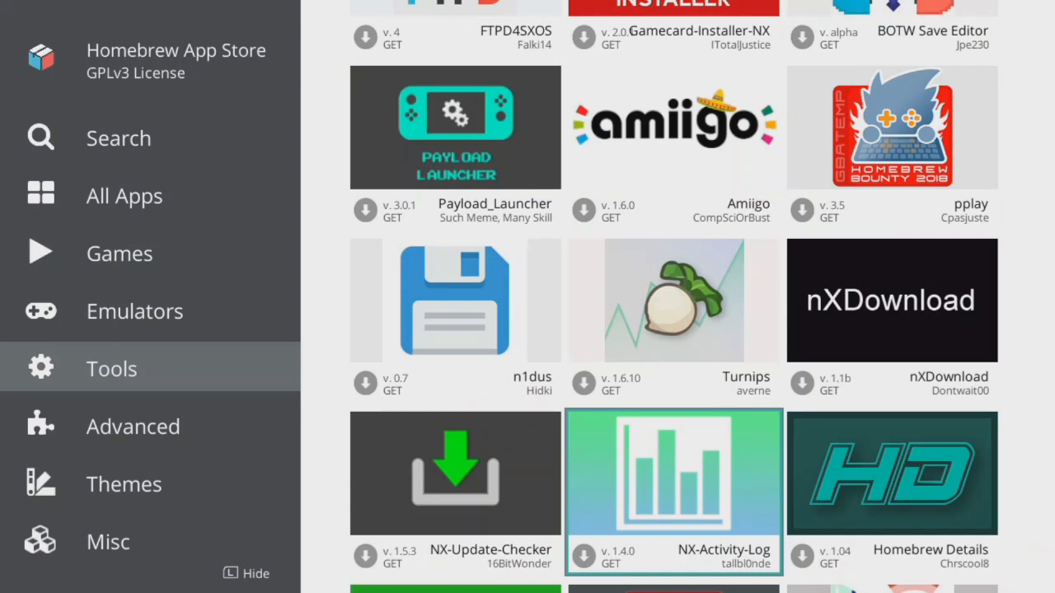
pyautogui.scroll(-3)
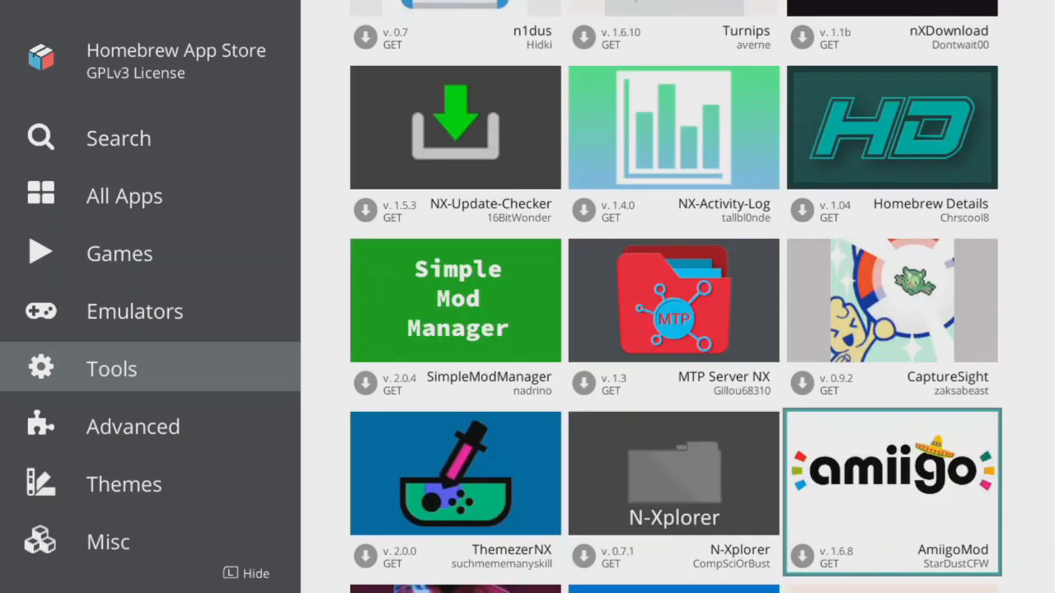
pyautogui.scroll(-3)
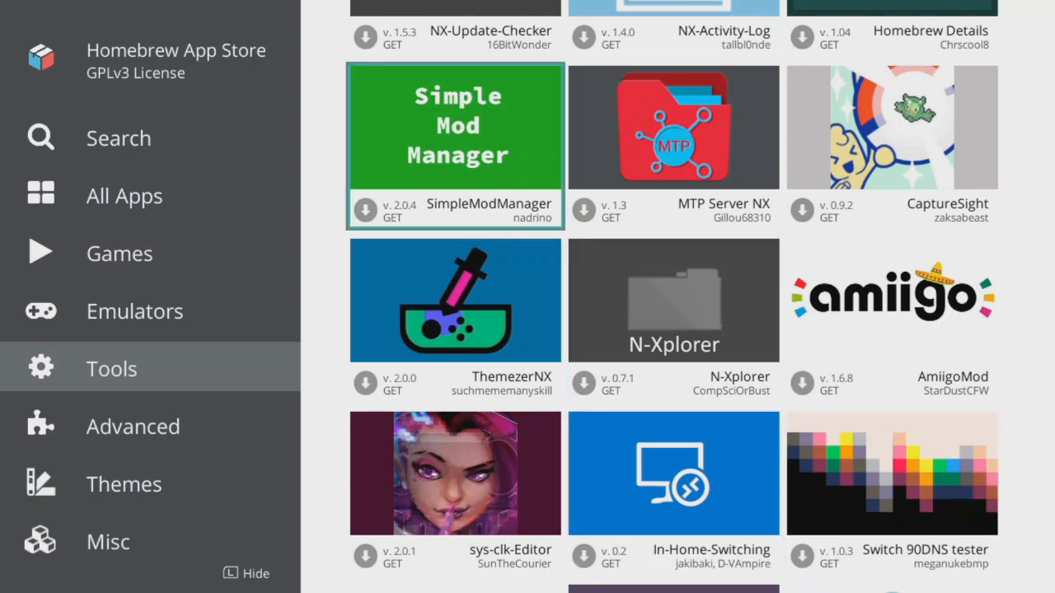
pyautogui.click(125, 194)
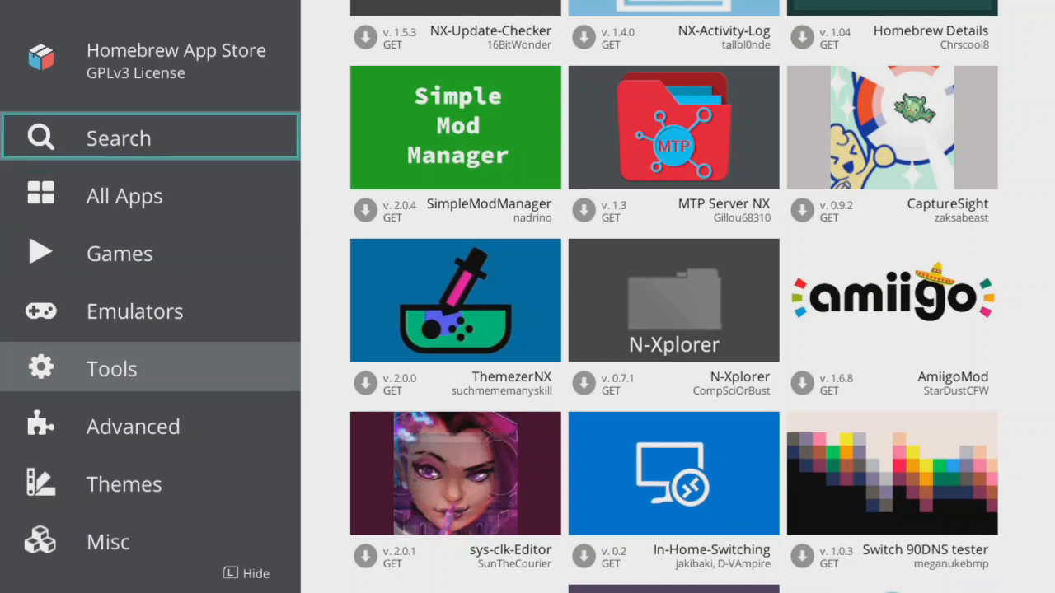
# Search the store for 'ft' and open the ftpd 3.1.0 details page from the results.
pyautogui.click(119, 139)
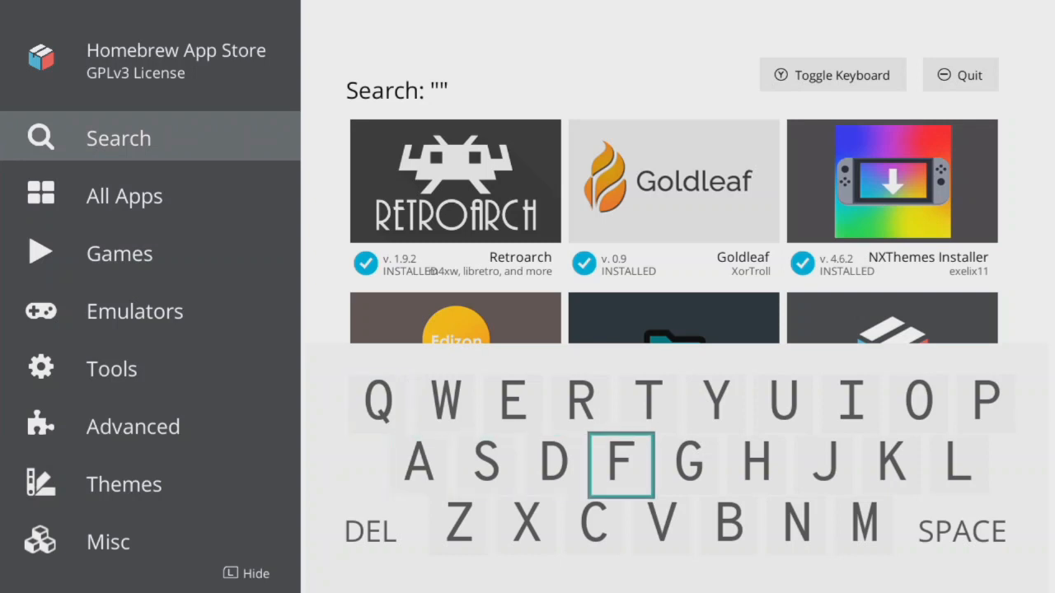
pyautogui.click(619, 465)
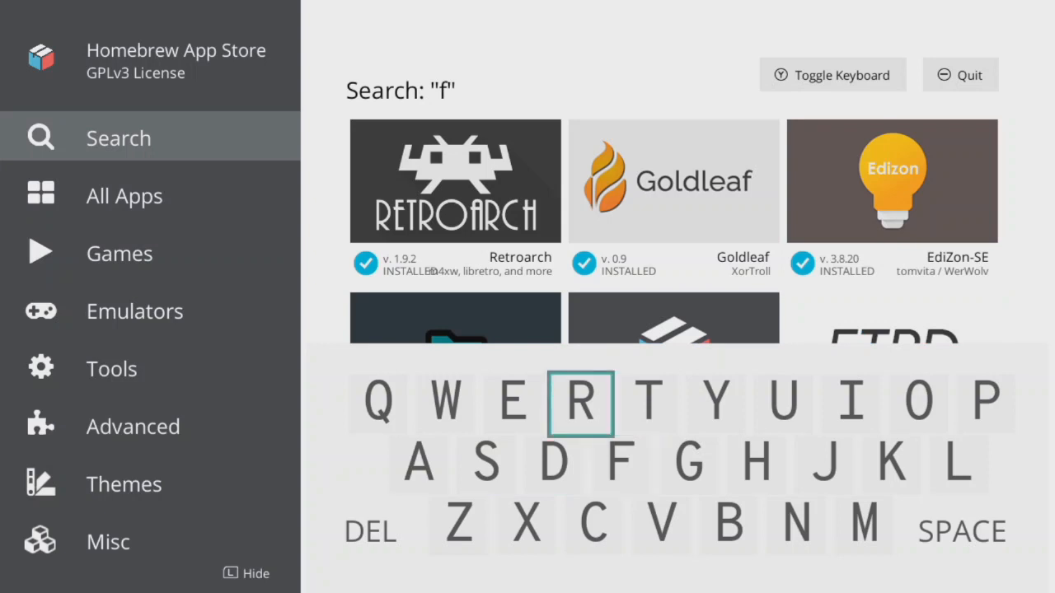
pyautogui.click(648, 403)
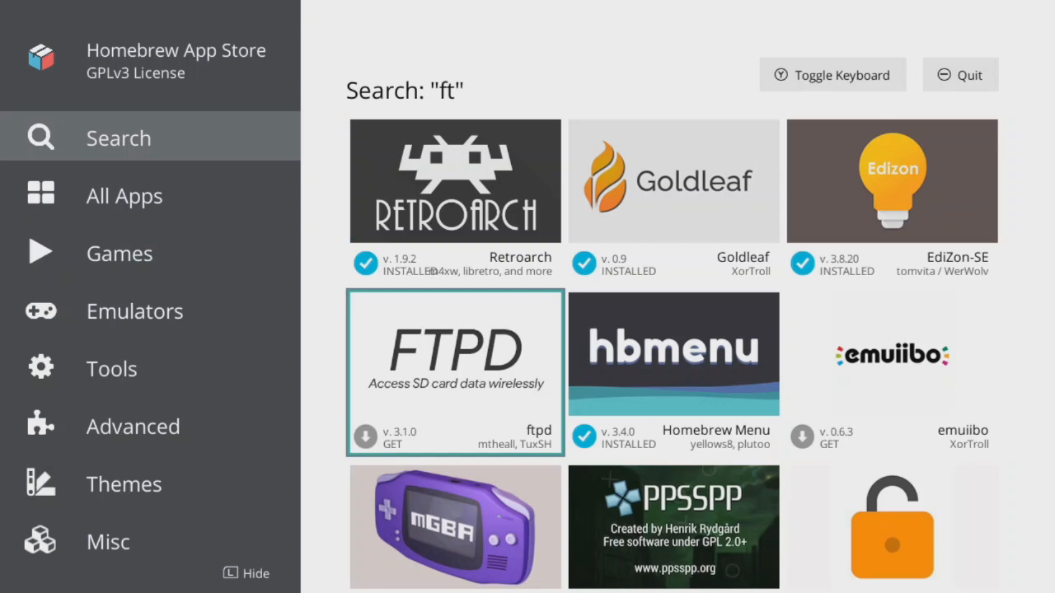
pyautogui.scroll(-3)
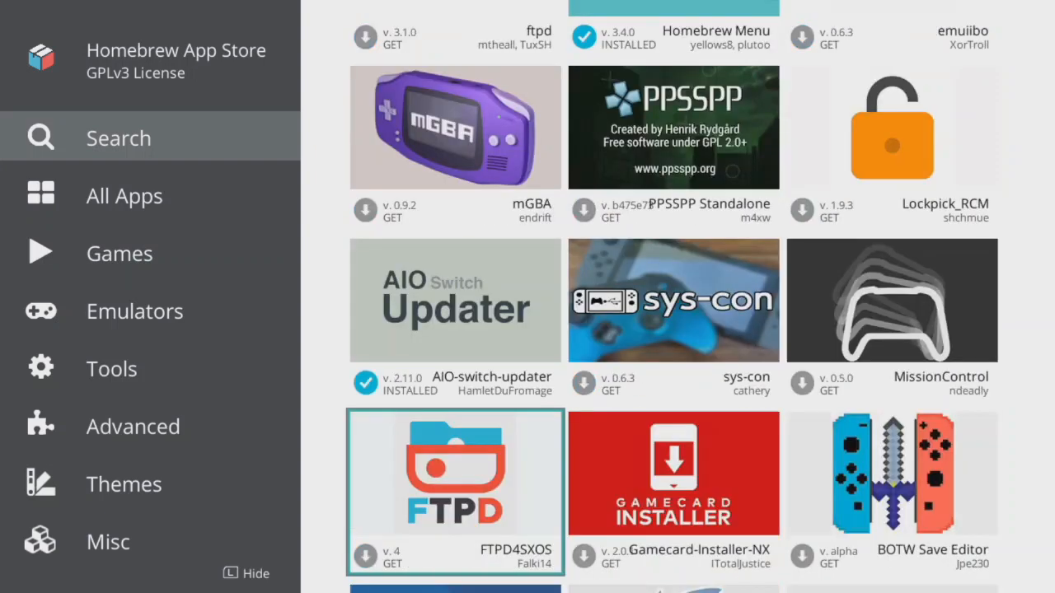
pyautogui.scroll(-3)
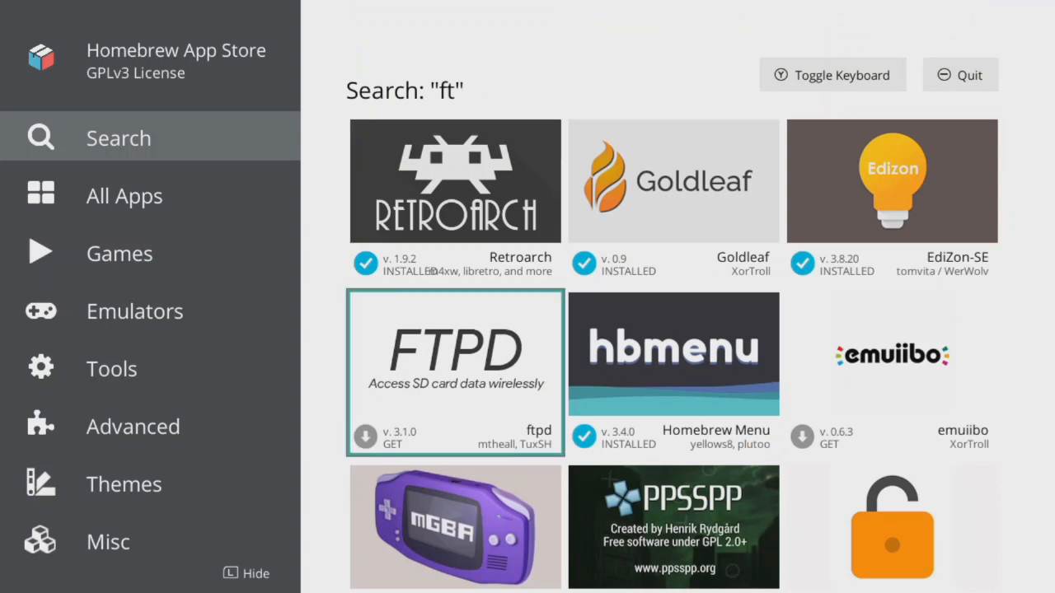
pyautogui.click(455, 373)
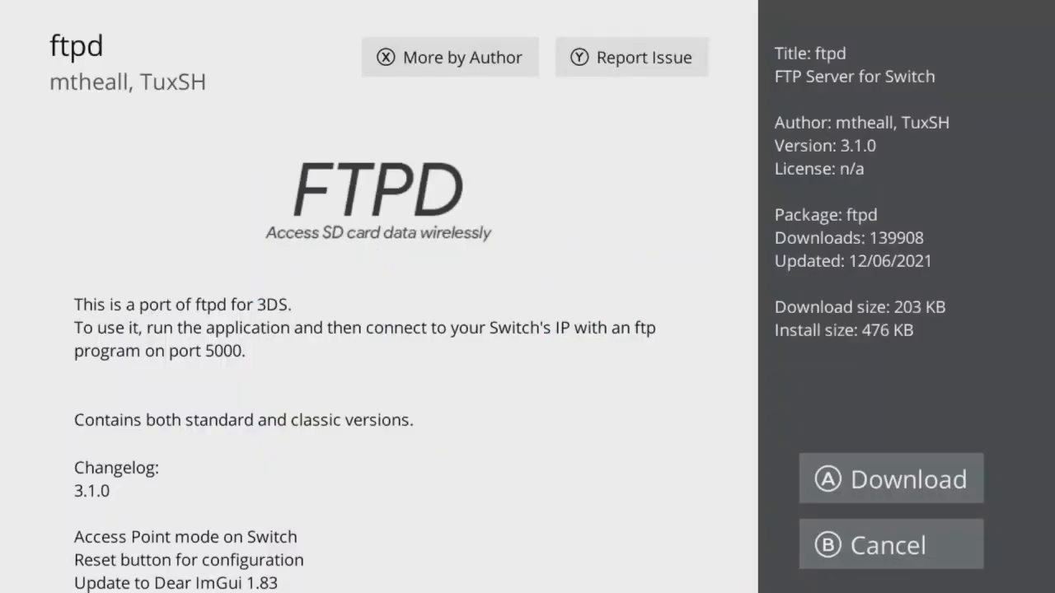
# Download ftpd and return to hbmenu where ftpd classic is listed.
pyautogui.click(891, 478)
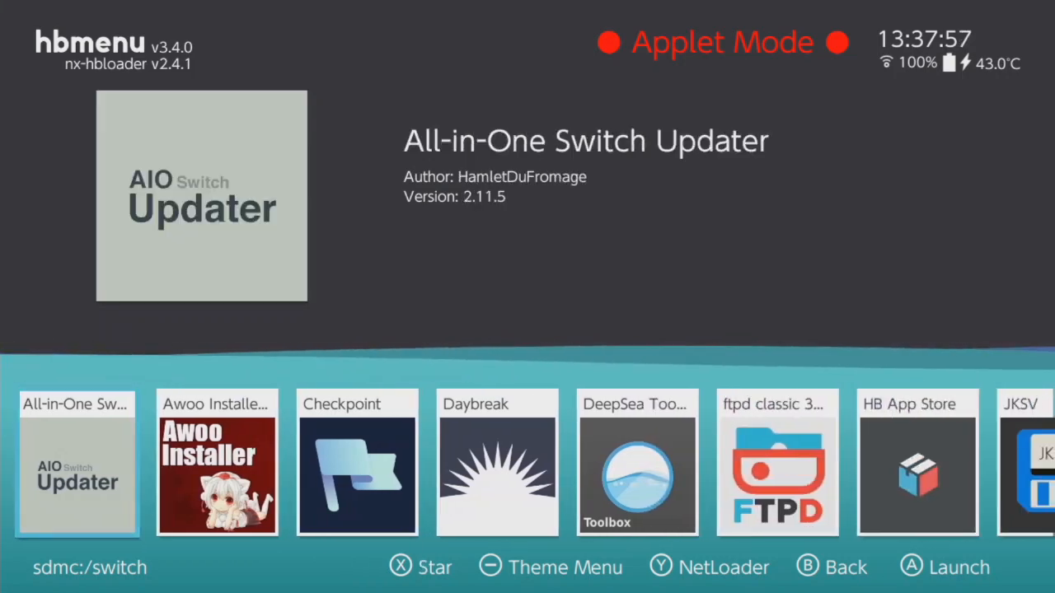
# Leave the hbmenu app list for FileZilla on the PC showing the local .nro folder.
pyautogui.hscroll(3)
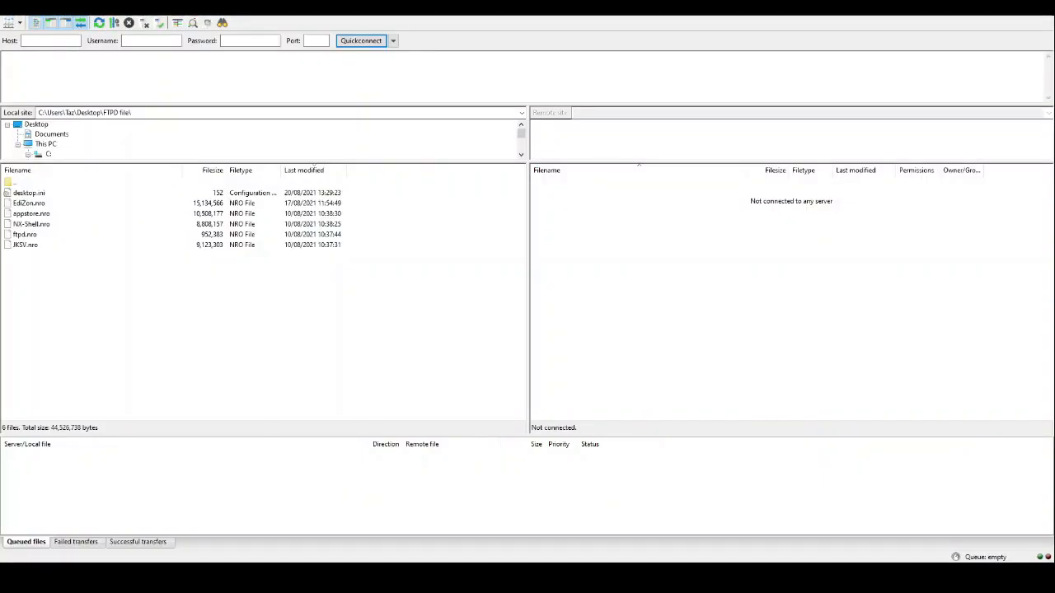
# Quickconnect to the Switch's FTP server at 192.168.0.50 on port 5000.
pyautogui.click(50, 40)
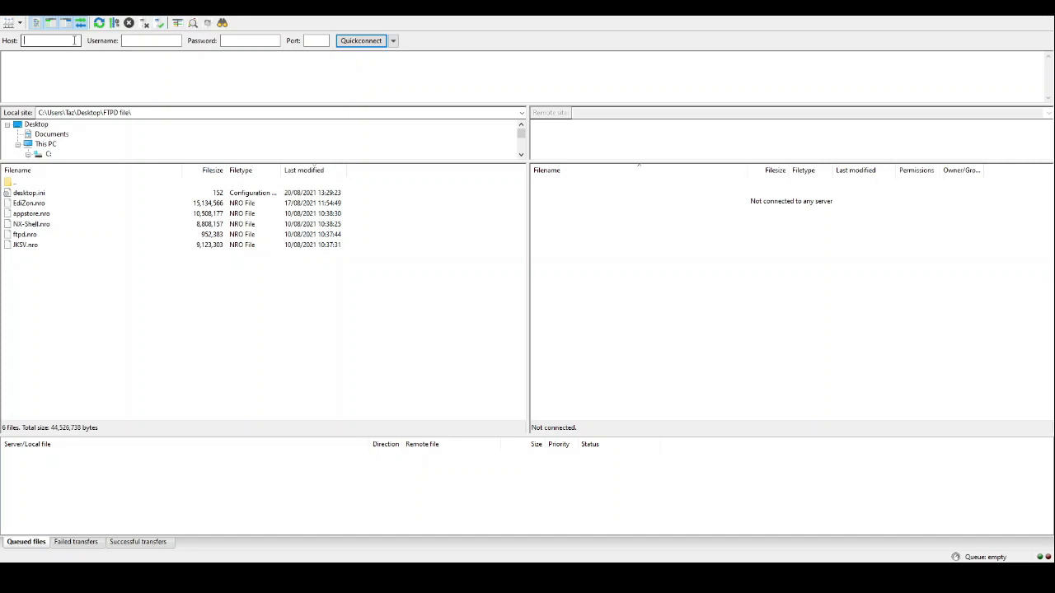
pyautogui.write('192.168.0.50')
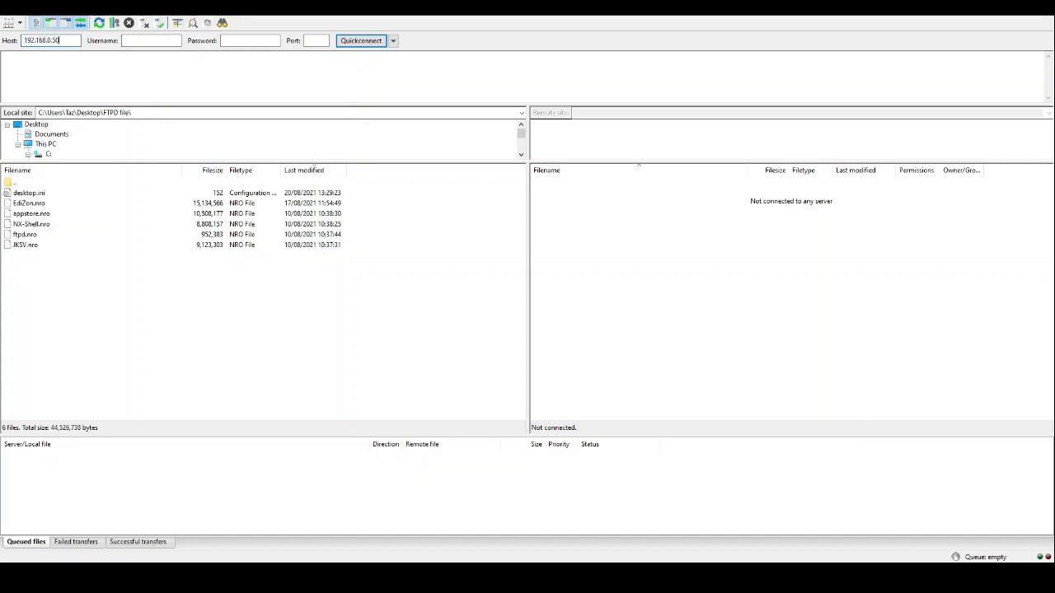
pyautogui.click(315, 40)
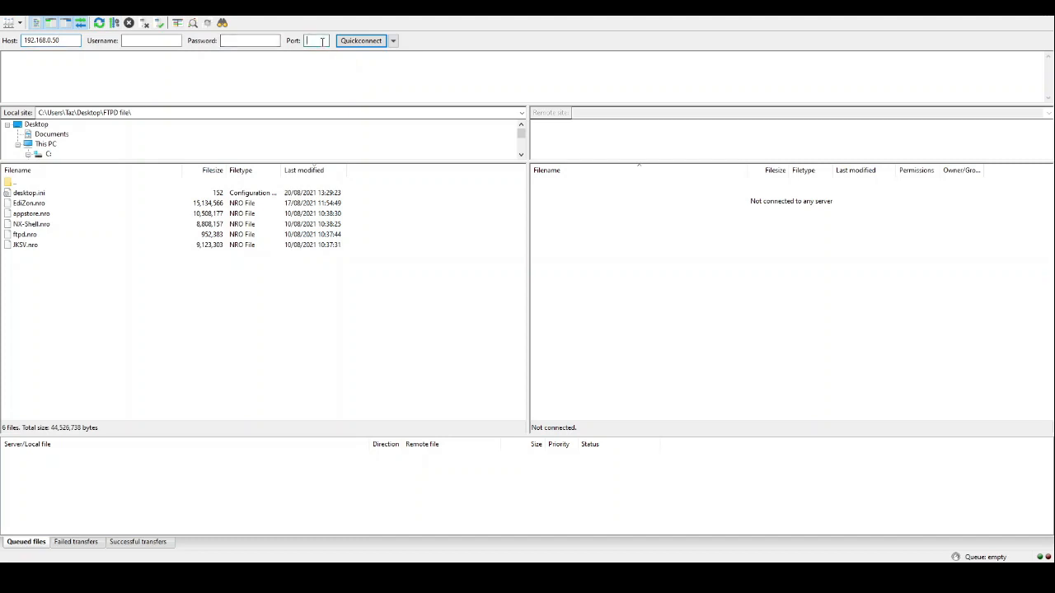
pyautogui.write('5000')
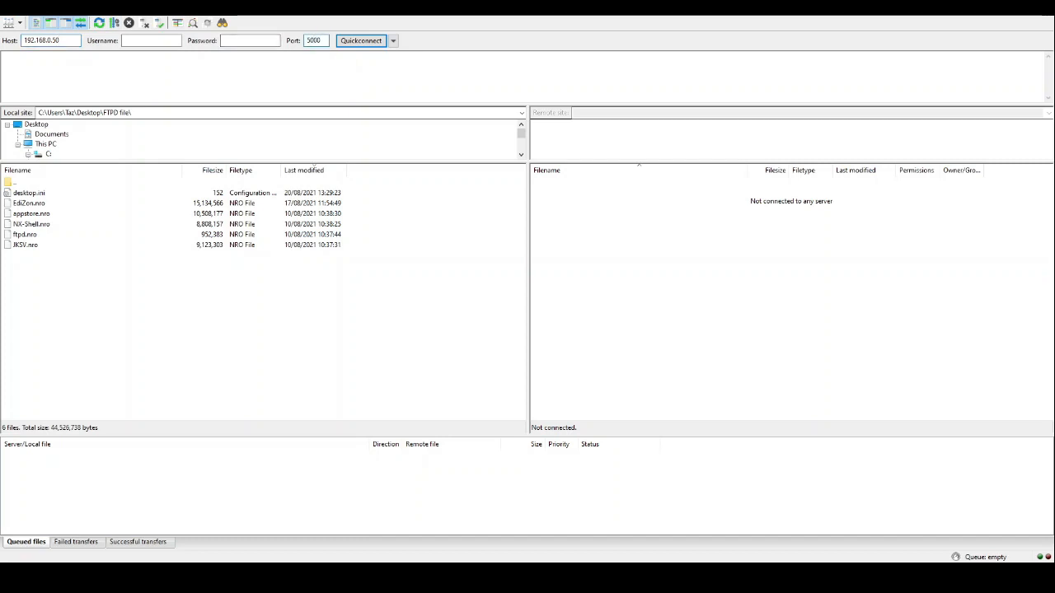
pyautogui.click(359, 40)
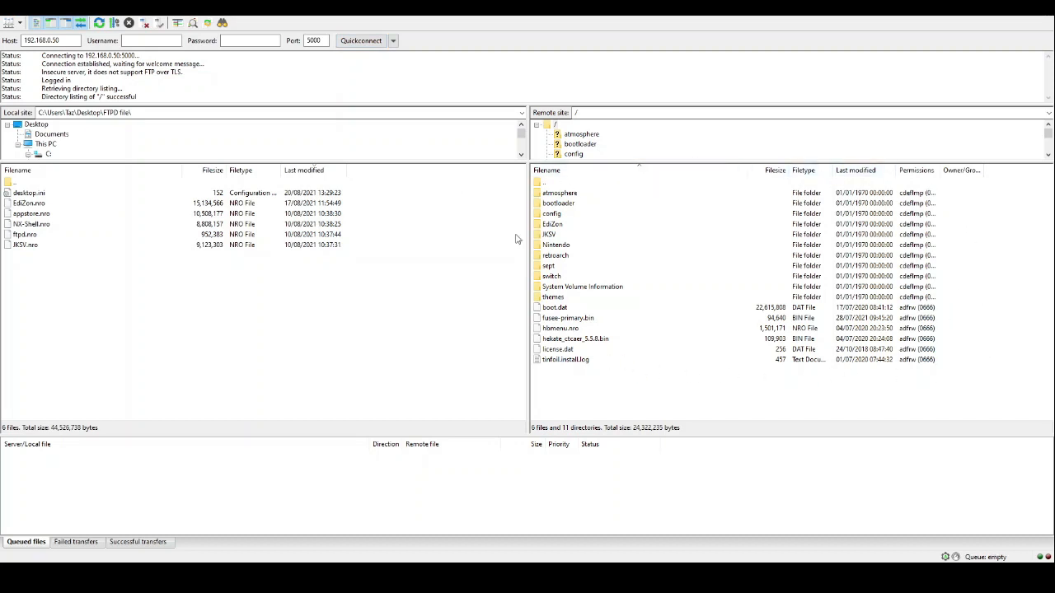
pyautogui.moveTo(569, 403)
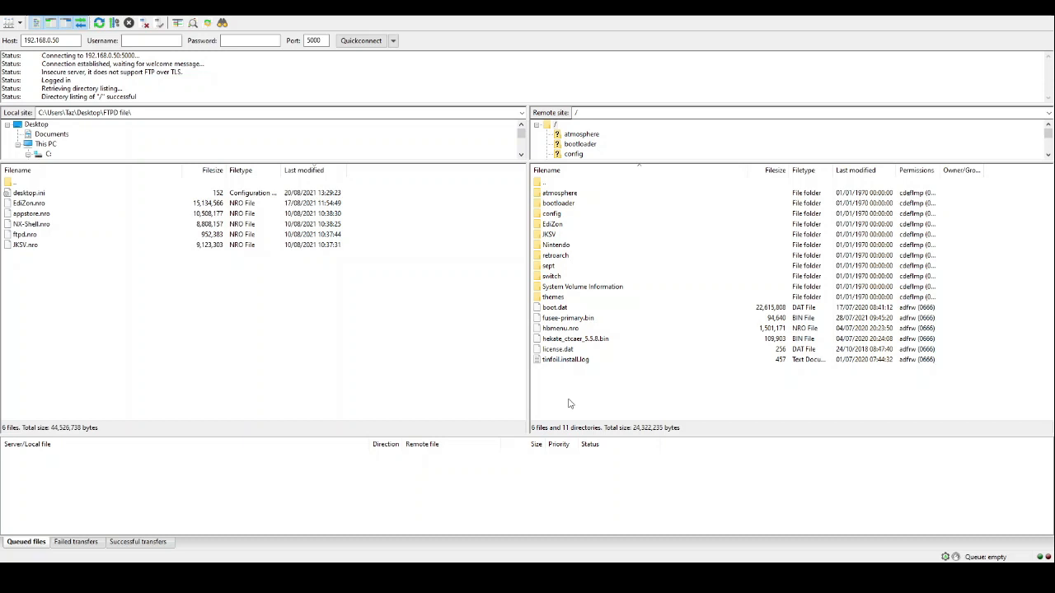
pyautogui.moveTo(597, 397)
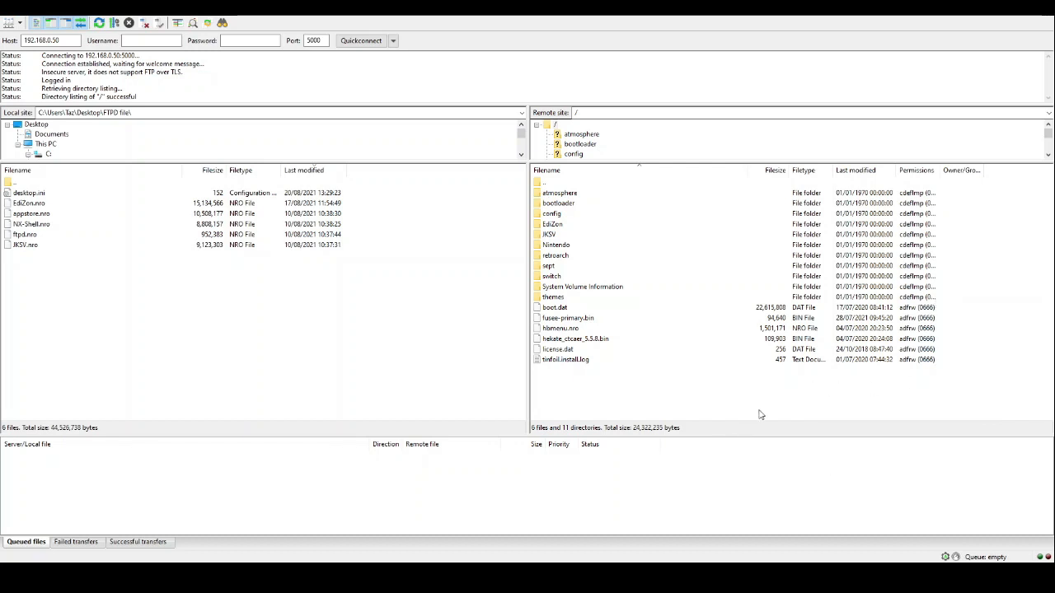
pyautogui.moveTo(706, 382)
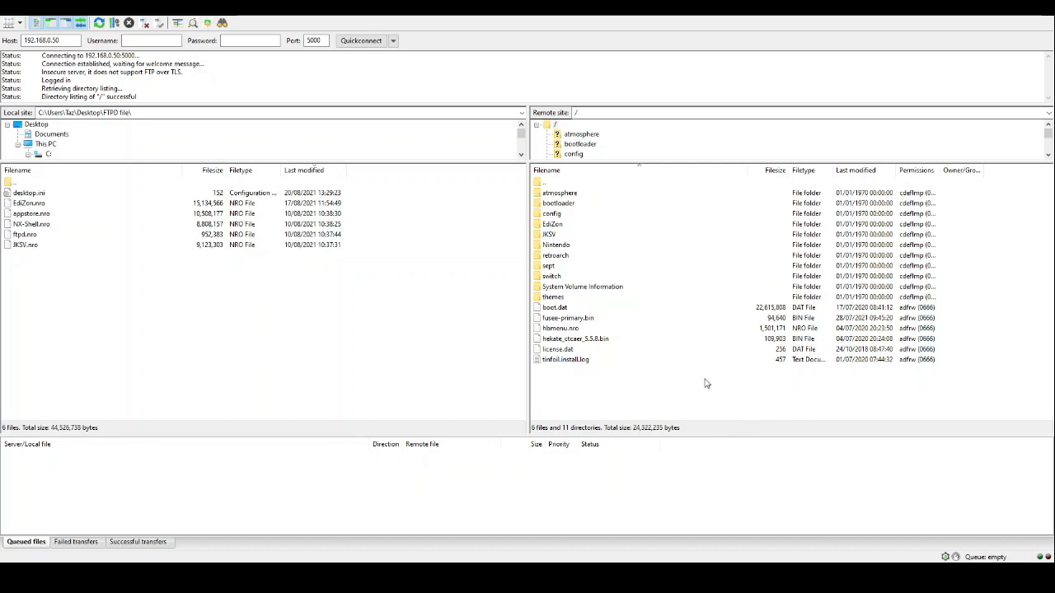
pyautogui.moveTo(828, 405)
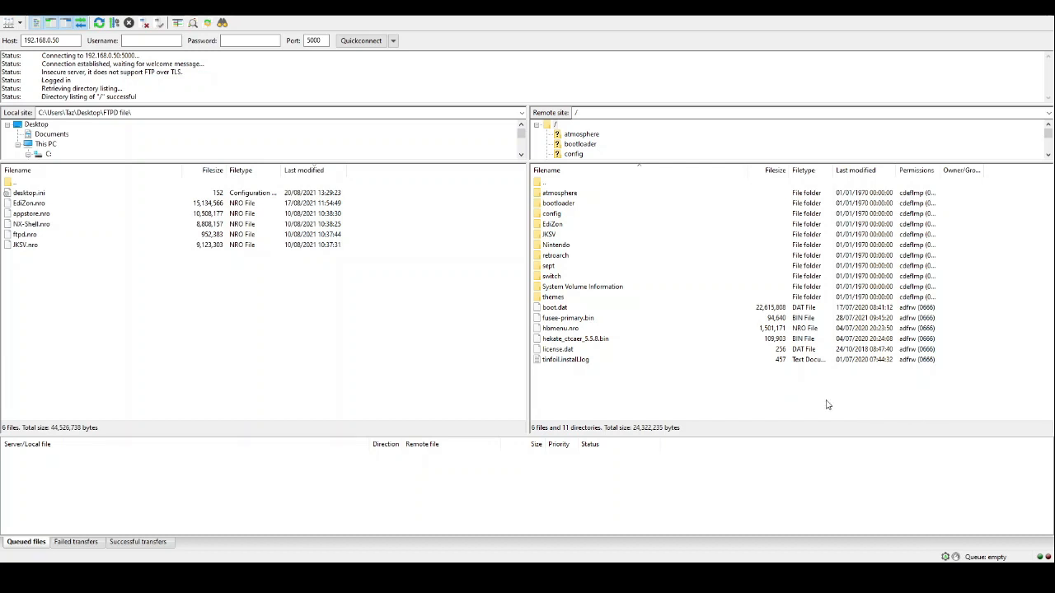
pyautogui.moveTo(120, 356)
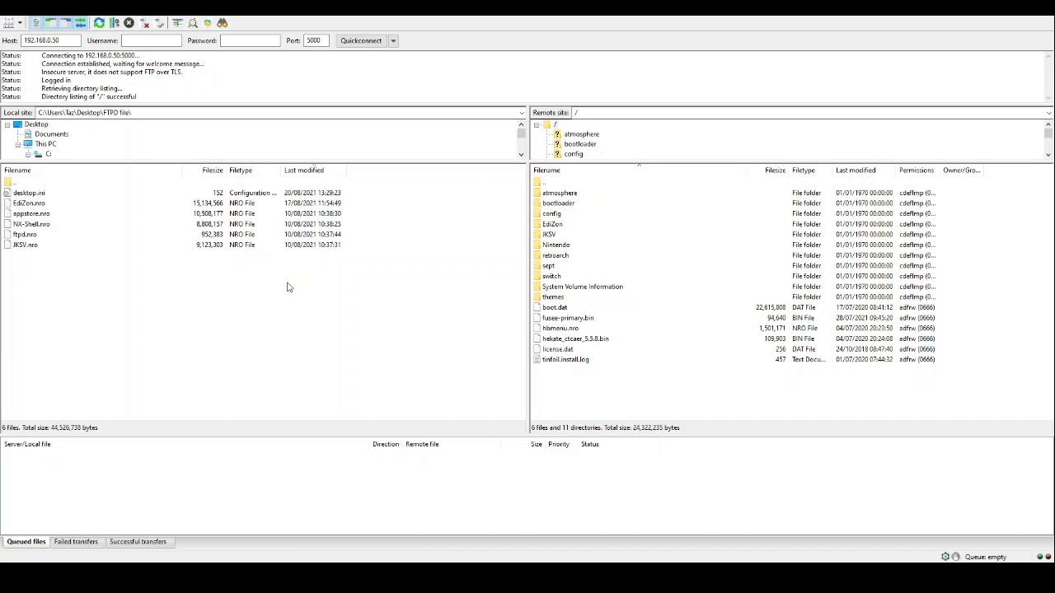
# Select NX-Shell.nro in the local folder while the SD card root stays listed remotely.
pyautogui.click(33, 224)
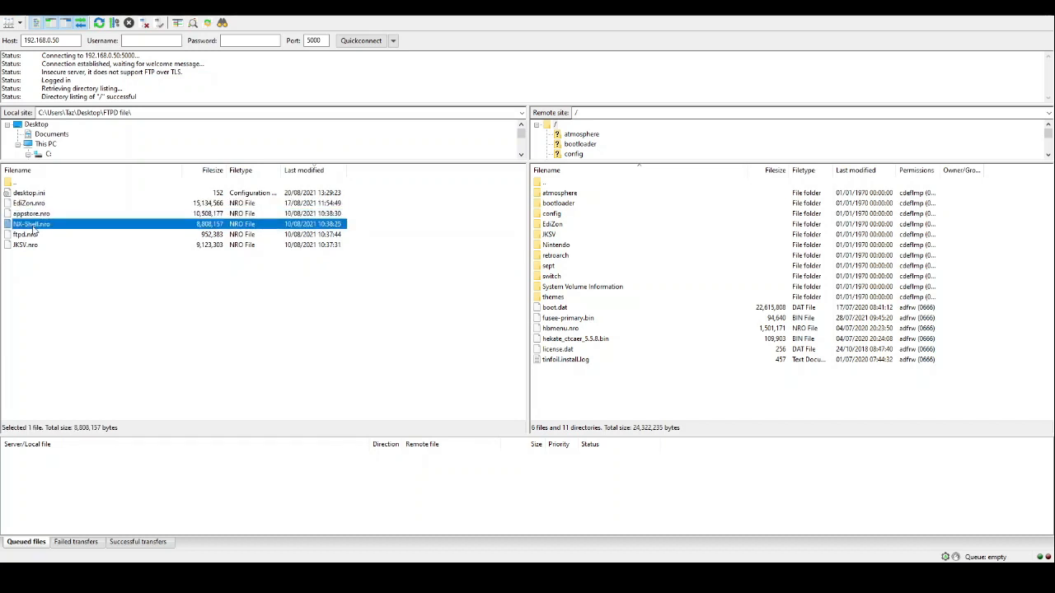
# Upload JKSV.nro from the local homebrew folder into the switch folder on the SD card.
pyautogui.click(140, 393)
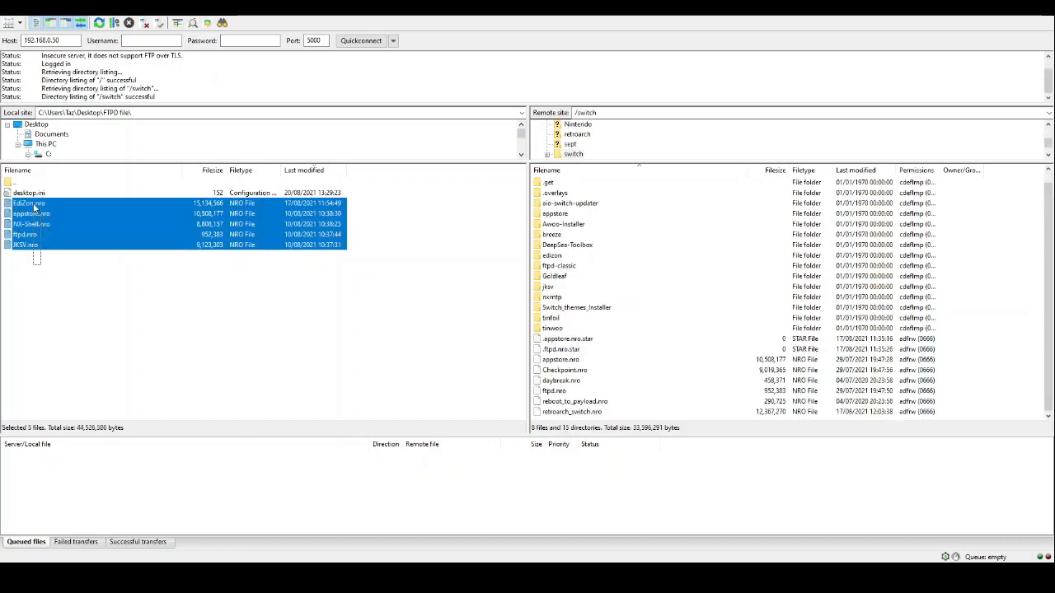
pyautogui.click(33, 244)
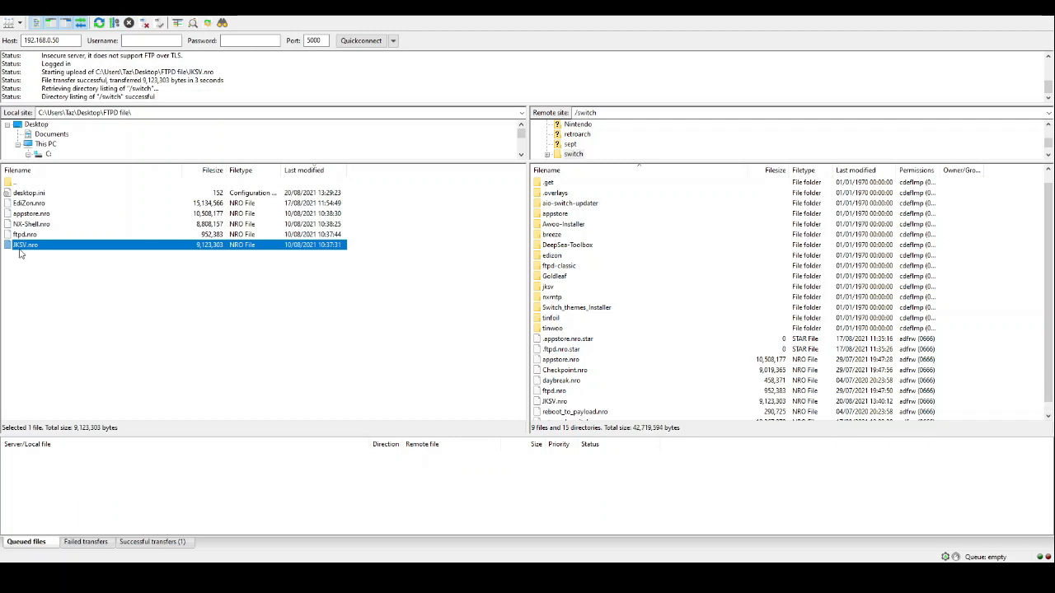
pyautogui.moveTo(244, 327)
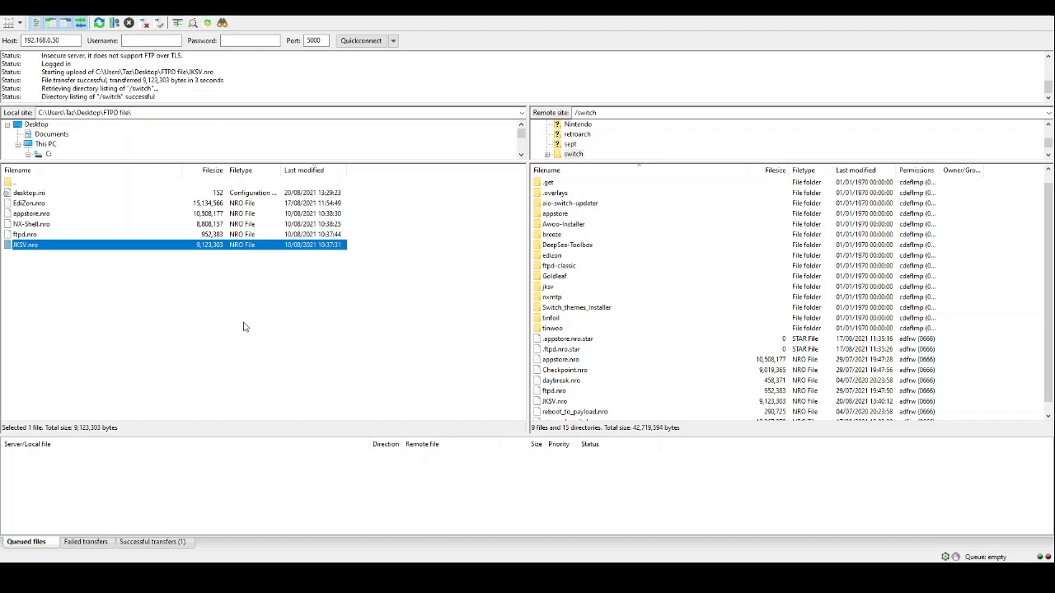
pyautogui.moveTo(305, 435)
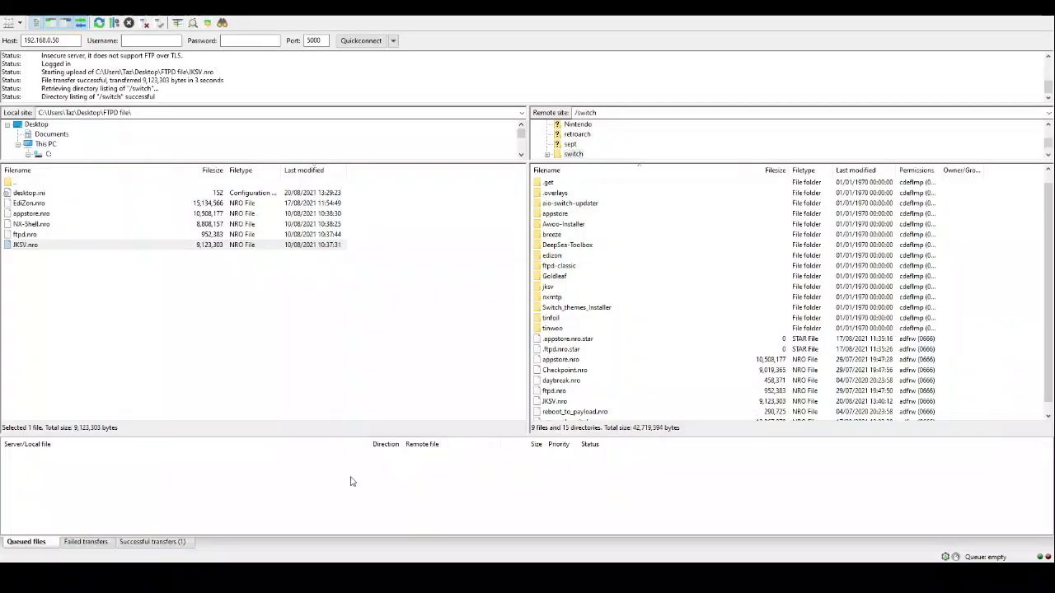
pyautogui.click(567, 328)
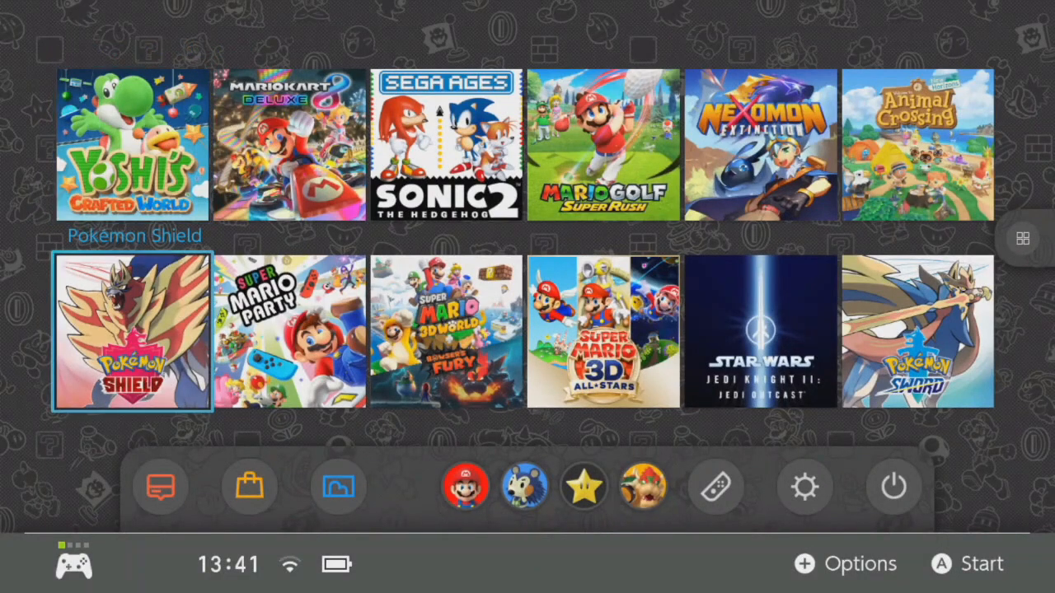
# Return to the Switch HOME Menu and reach the sleep mode option in the system functions.
pyautogui.click(247, 485)
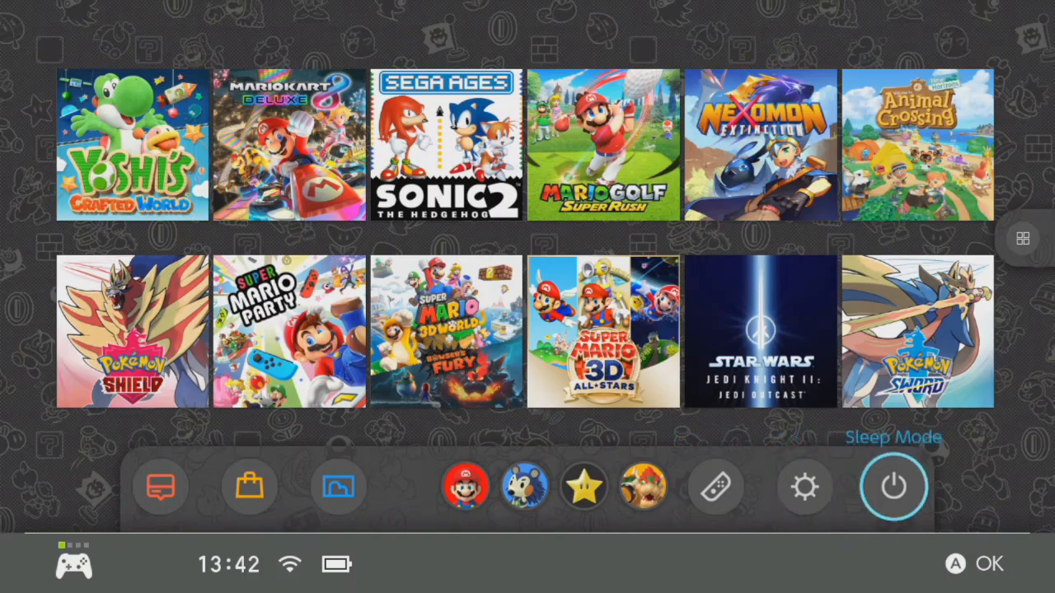
# Open System Settings from the bottom bar at the Sleep Mode section.
pyautogui.click(894, 486)
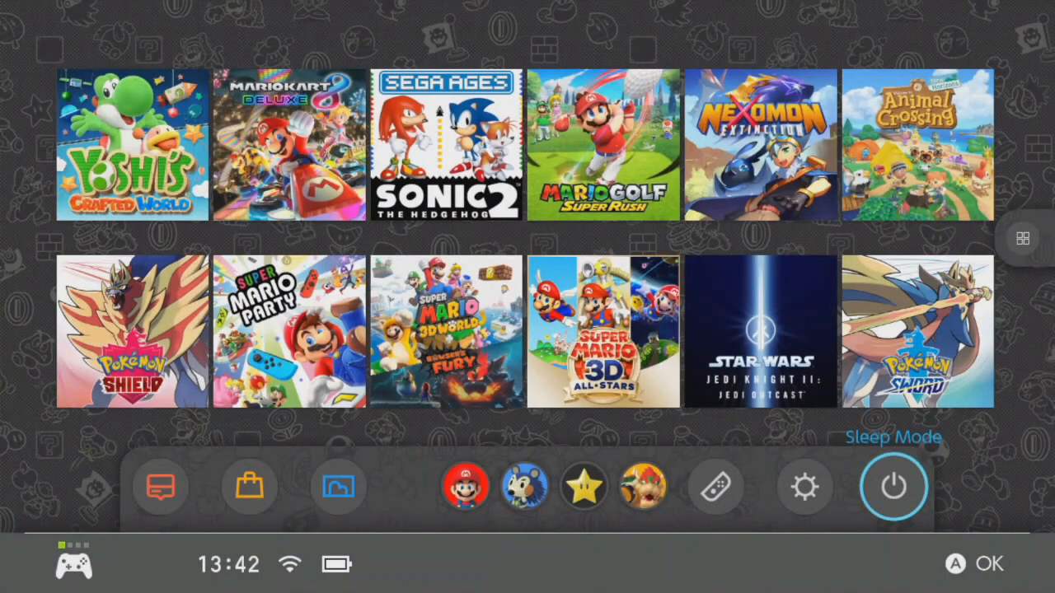
pyautogui.moveTo(804, 485)
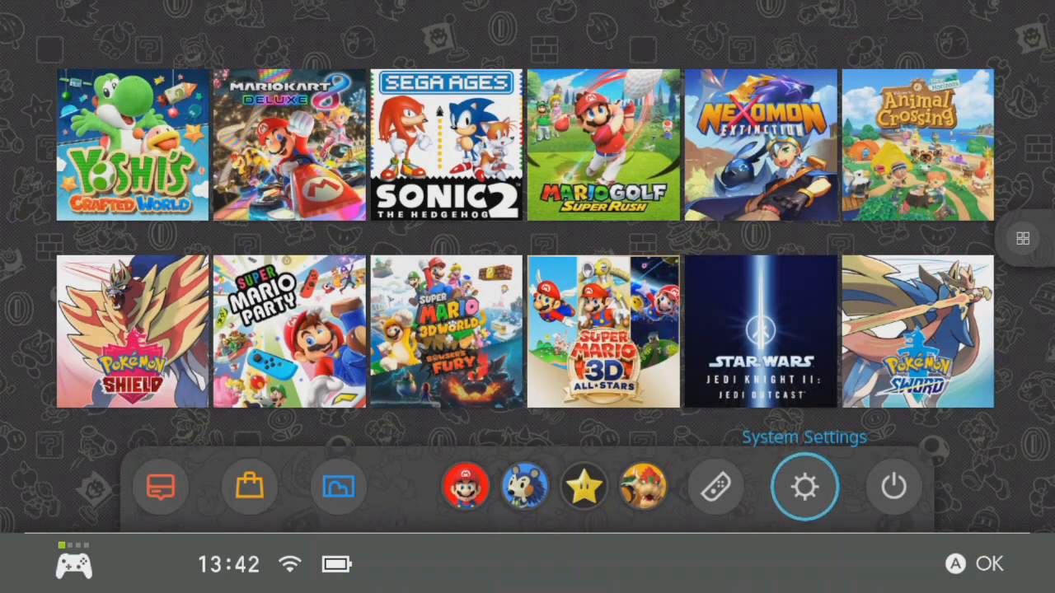
pyautogui.click(805, 485)
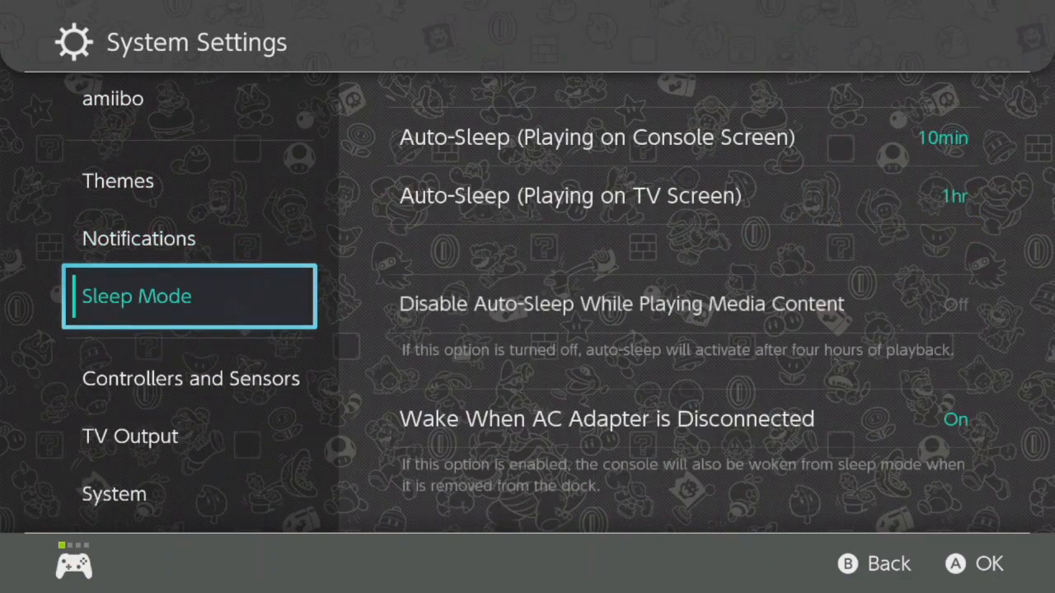
# Open the Auto-Sleep (Playing on TV Screen) duration choices, currently checked at 1hr.
pyautogui.click(191, 377)
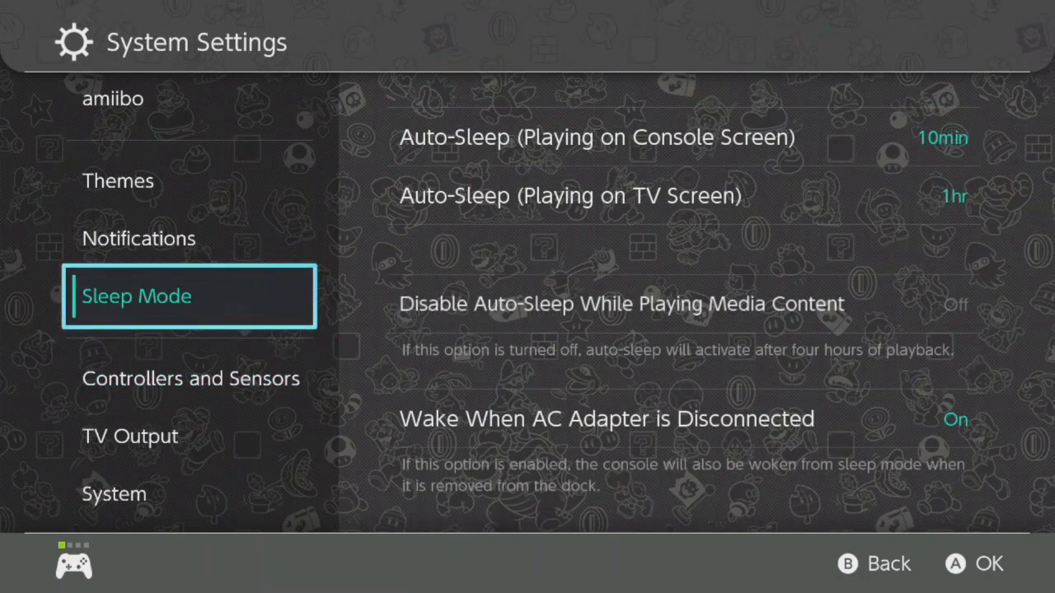
pyautogui.press('Right')
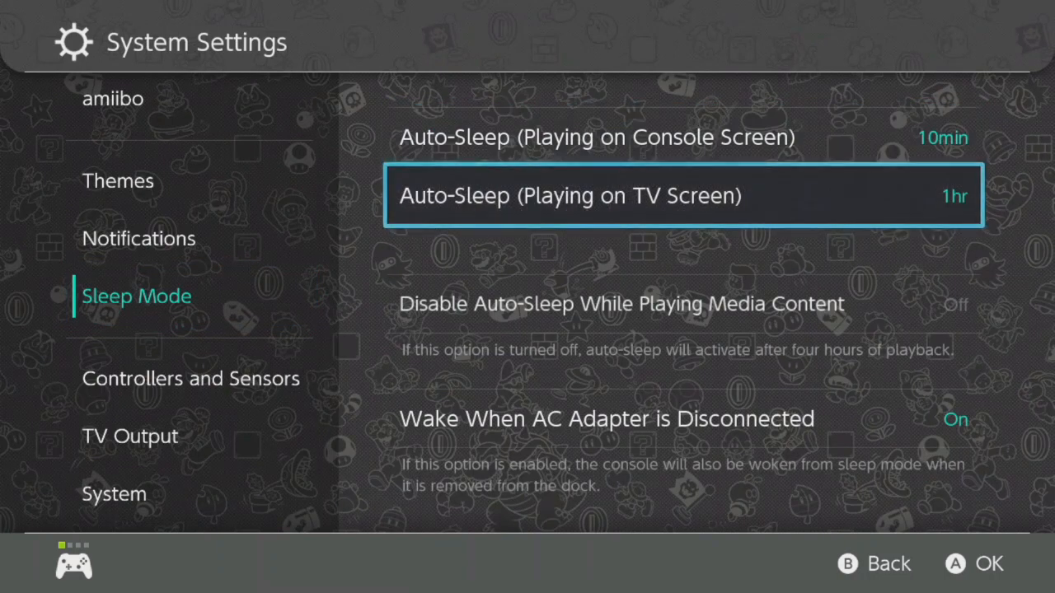
pyautogui.press('Up')
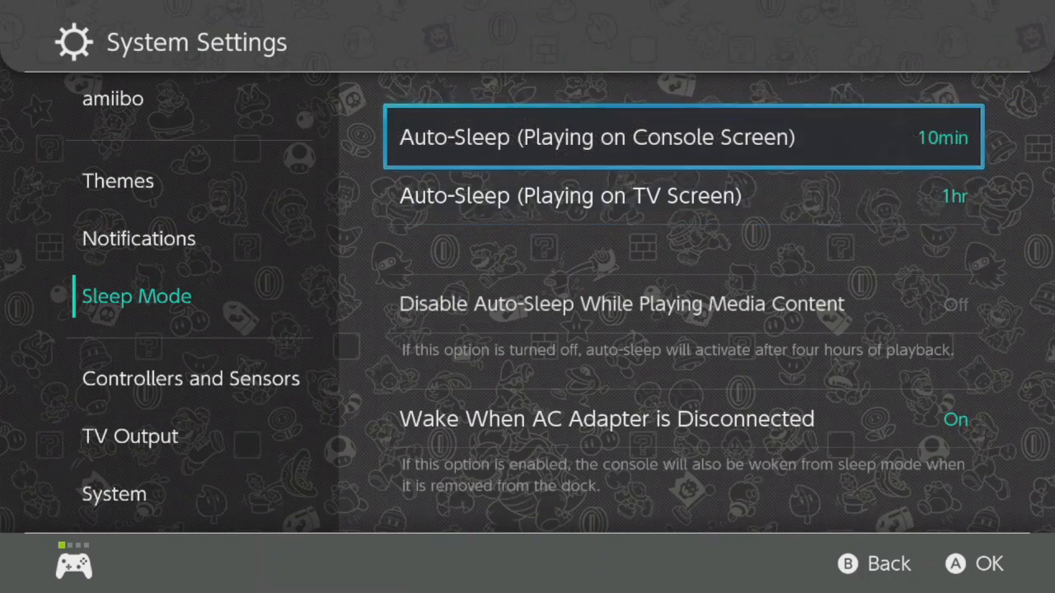
pyautogui.press('down')
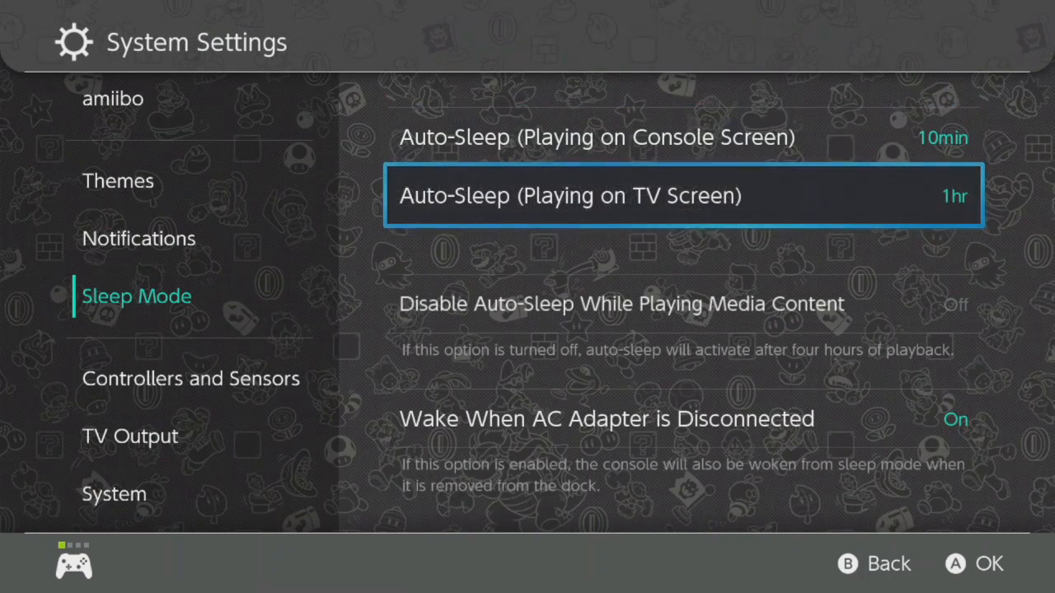
pyautogui.click(682, 194)
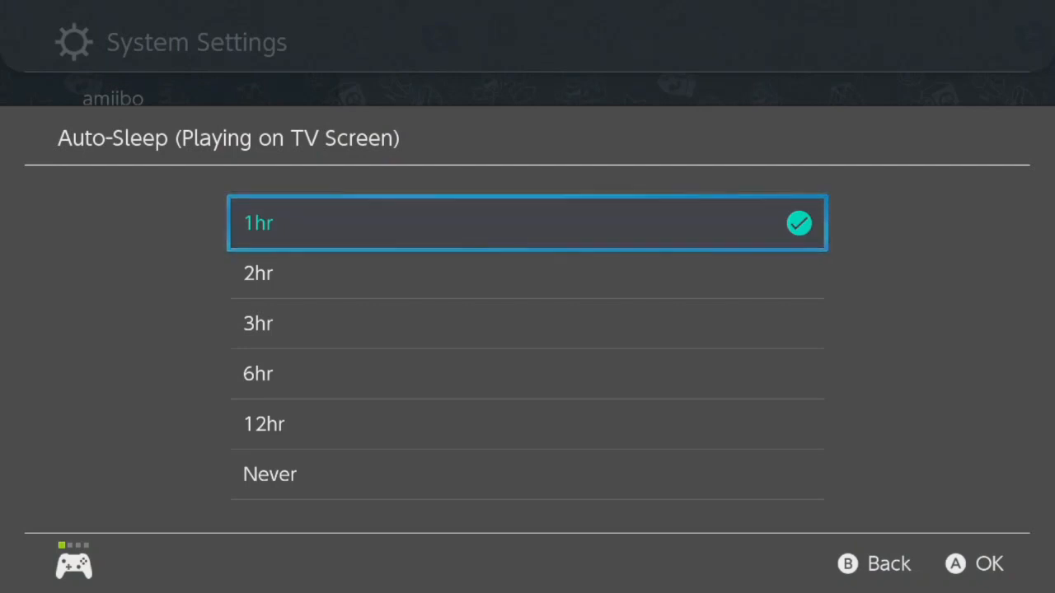